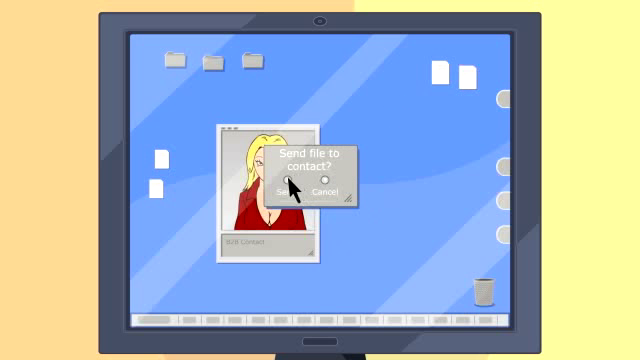
click(283, 191)
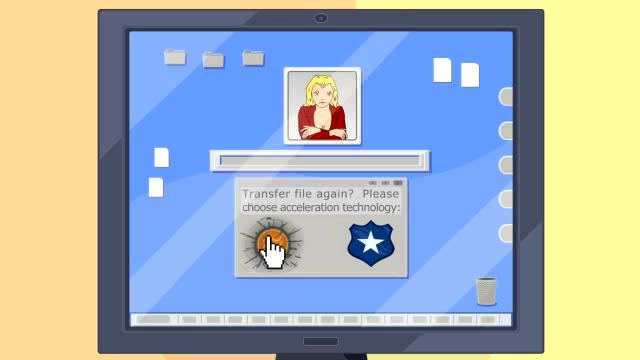
click(360, 249)
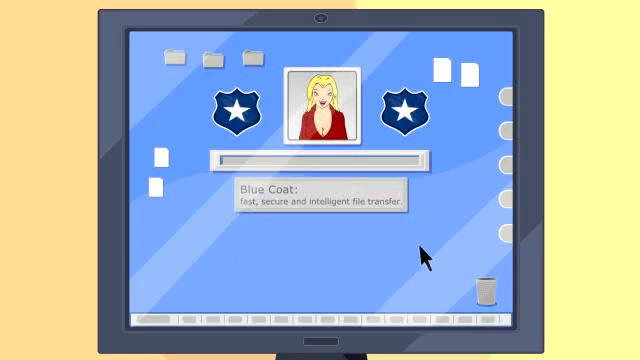